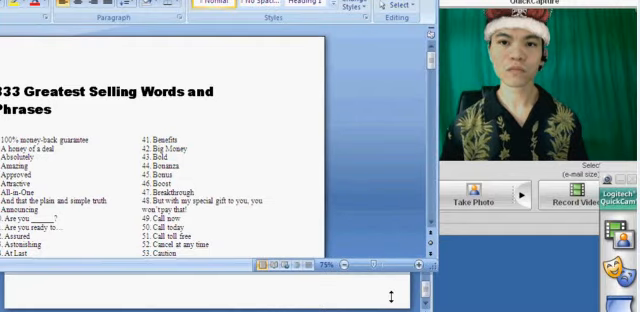
pyautogui.scroll(-3)
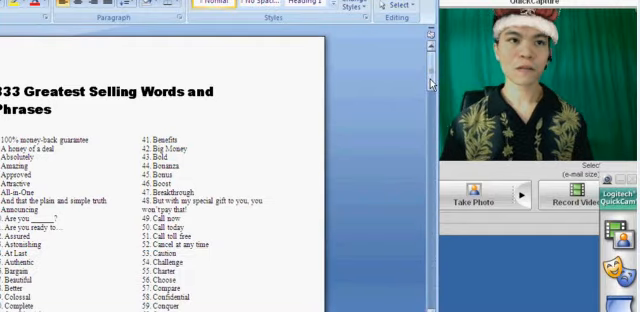
pyautogui.scroll(-3)
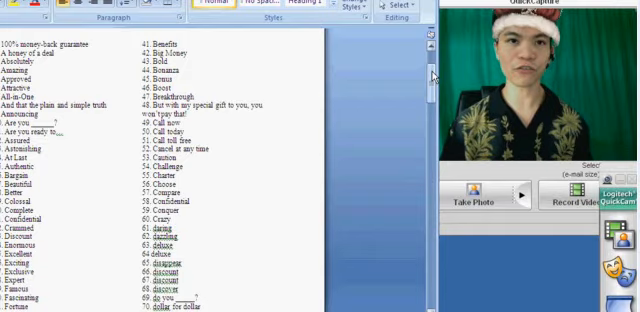
pyautogui.scroll(-3)
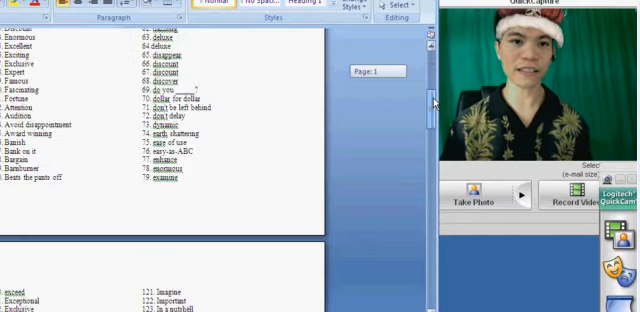
pyautogui.scroll(-3)
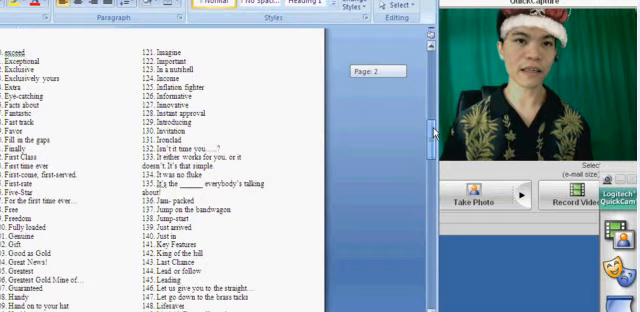
pyautogui.scroll(-3)
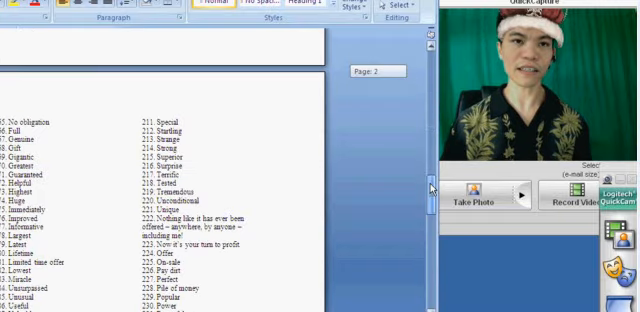
pyautogui.scroll(-3)
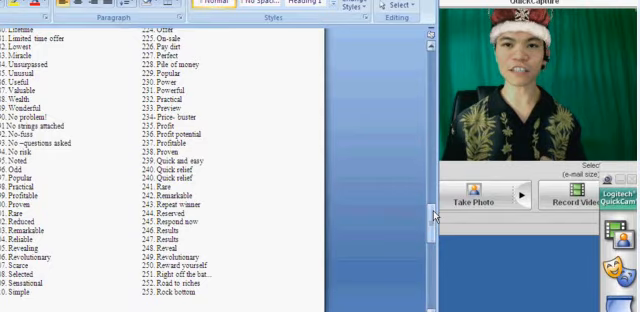
pyautogui.scroll(3)
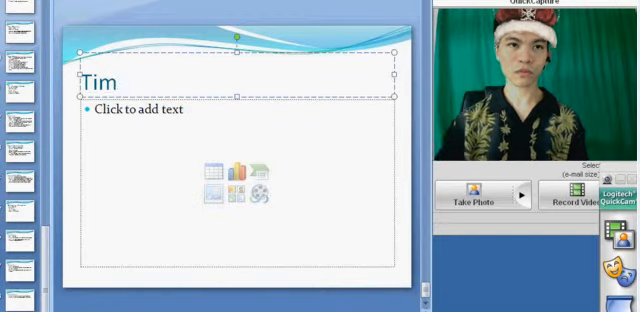
pyautogui.write("Mai's")
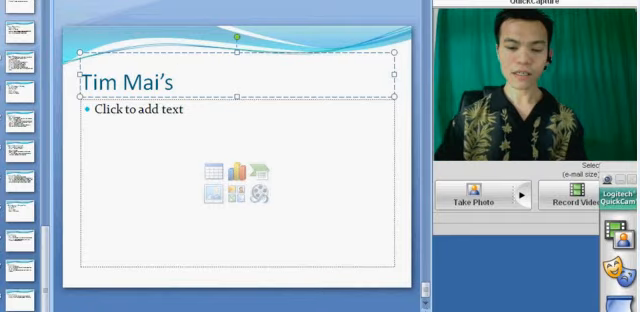
pyautogui.write('Contact')
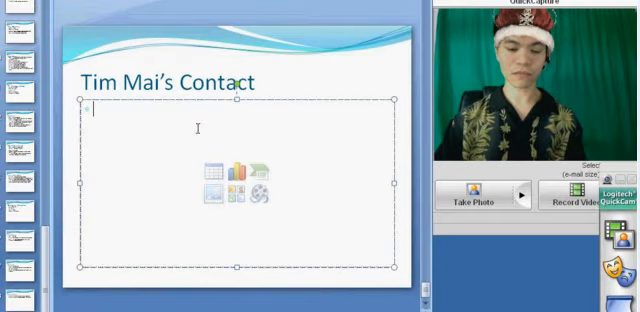
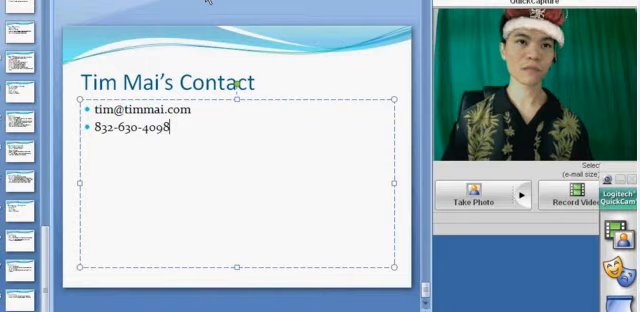